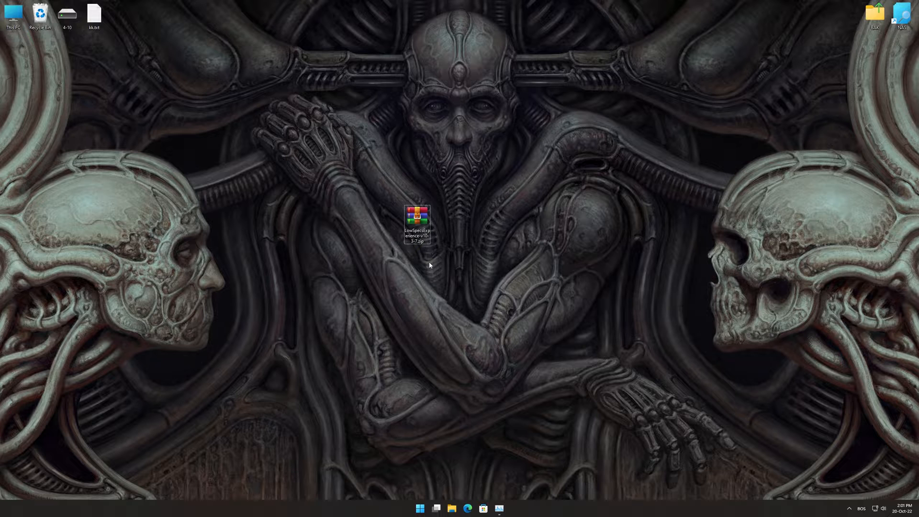
Extract the LowSpecsExperience zip in place on the desktop.
right_click(417, 225)
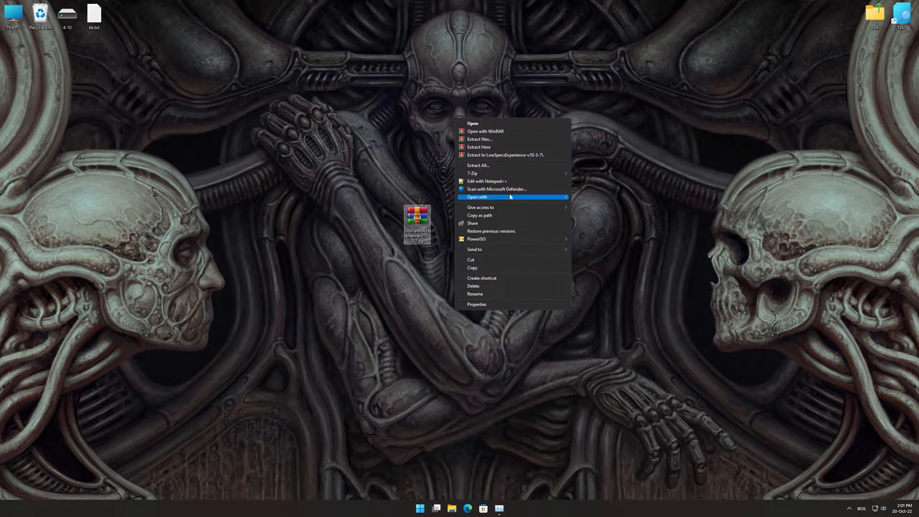
click(479, 147)
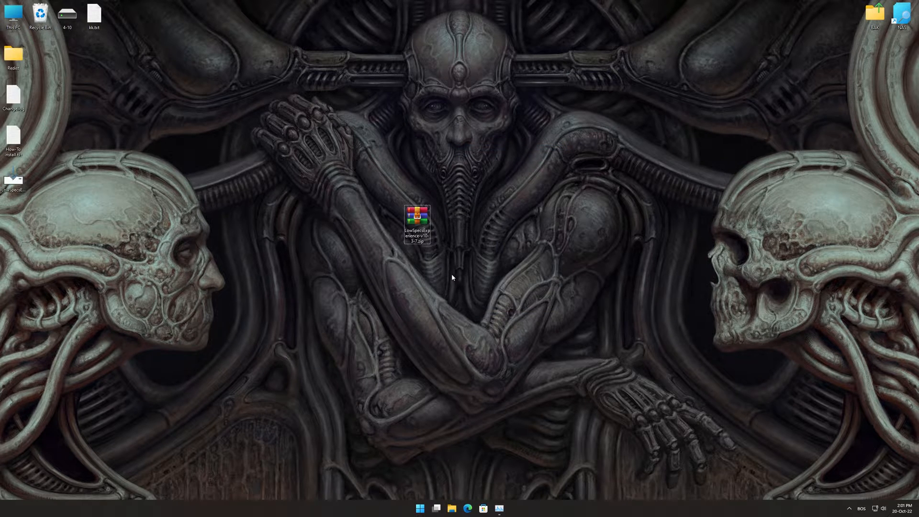
Run the extracted installer, install Low Specs Experience, and finish the setup wizard.
double_click(417, 222)
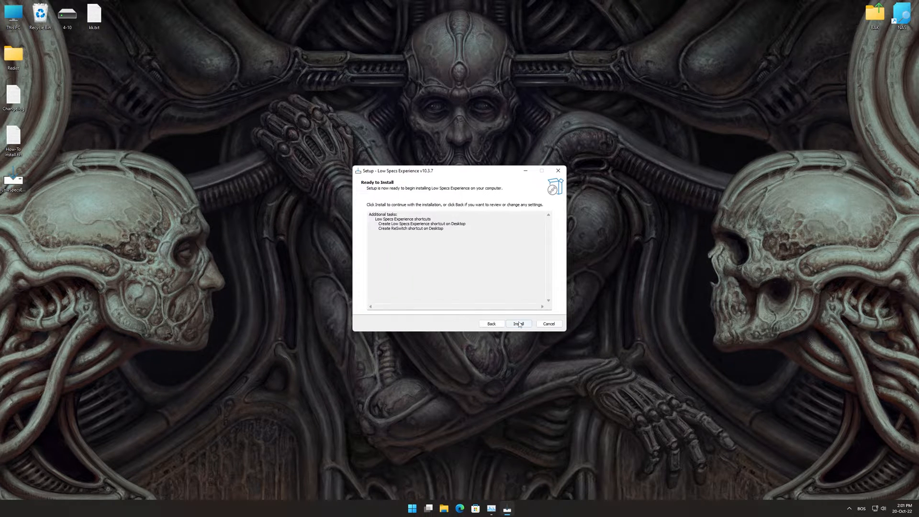
click(517, 323)
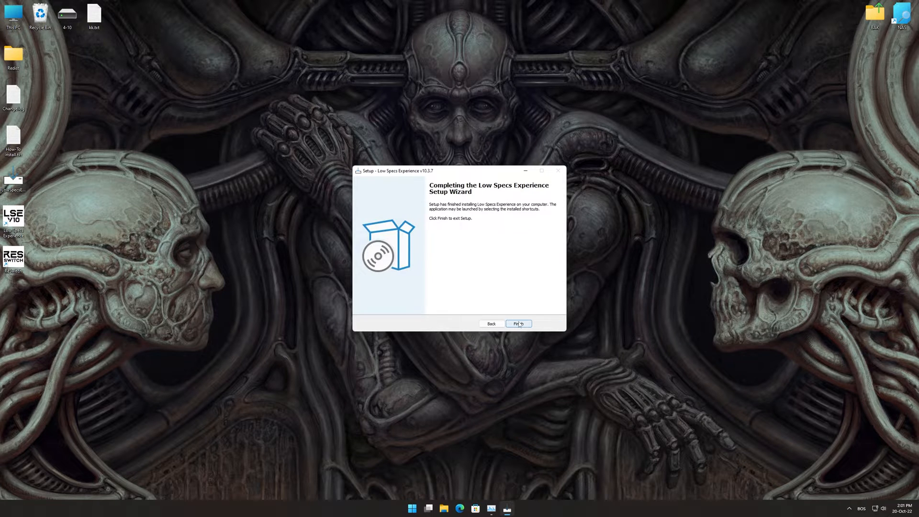
click(518, 323)
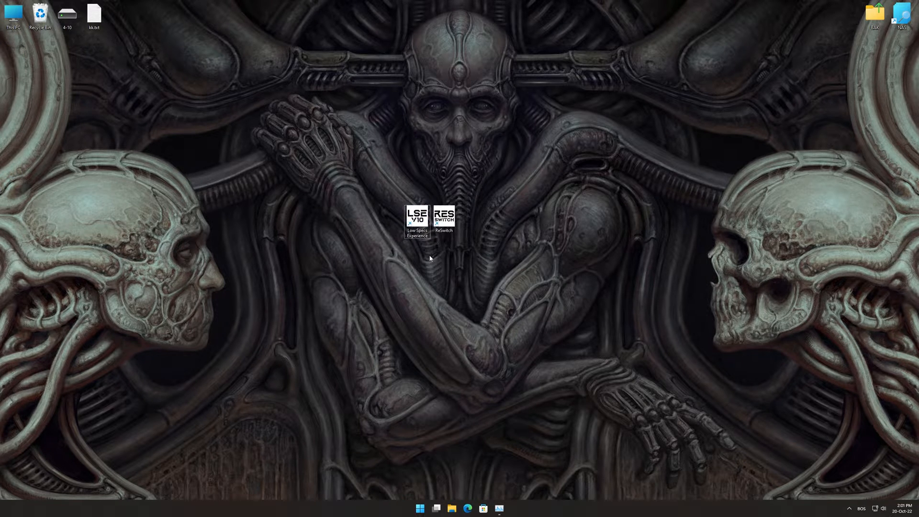
Launch Low Specs Experience and load Scorn's Steam optimization package from the Optimization Catalog.
double_click(417, 214)
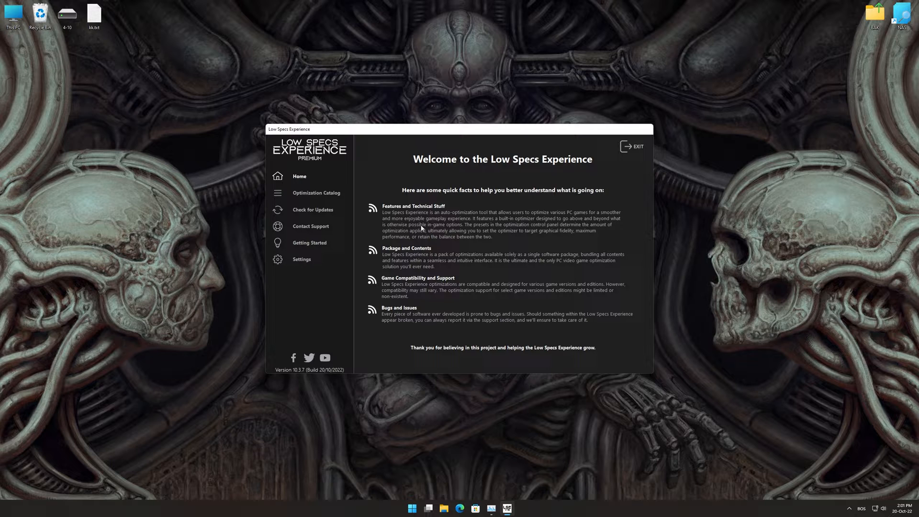
click(315, 192)
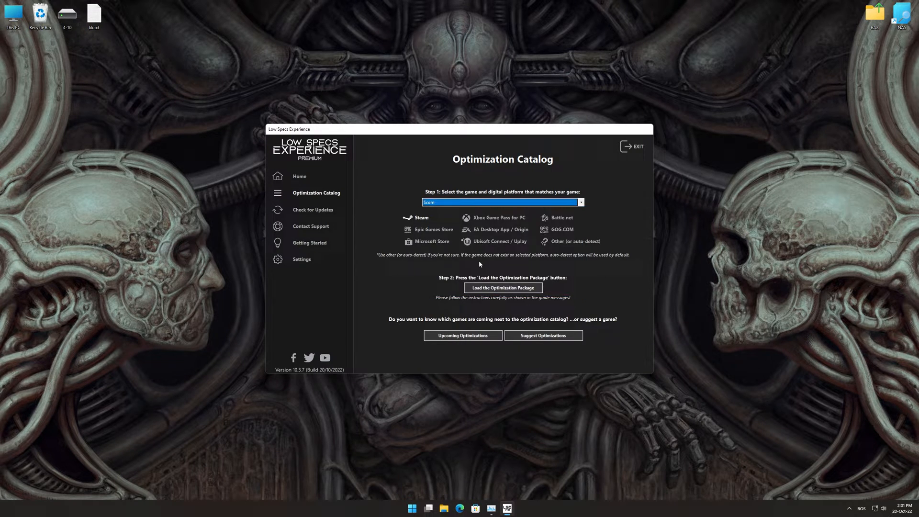
mouse_move(520, 288)
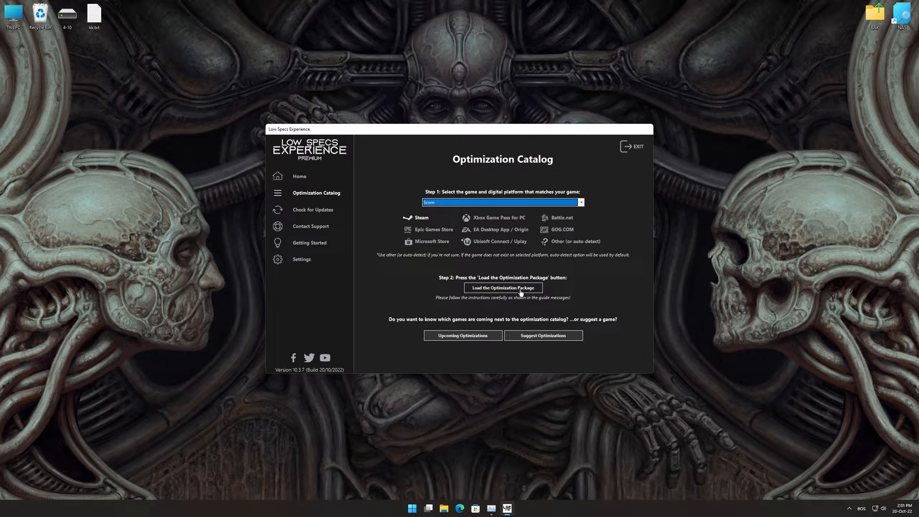
click(502, 288)
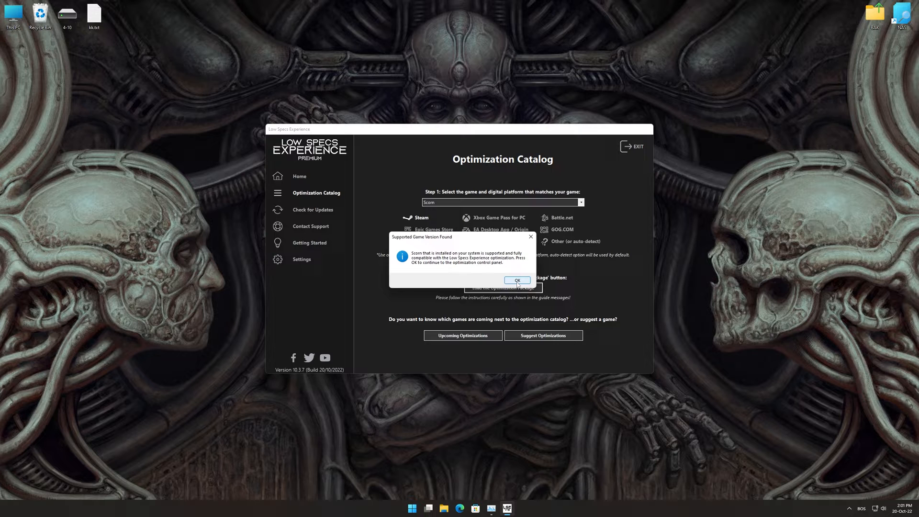
click(517, 280)
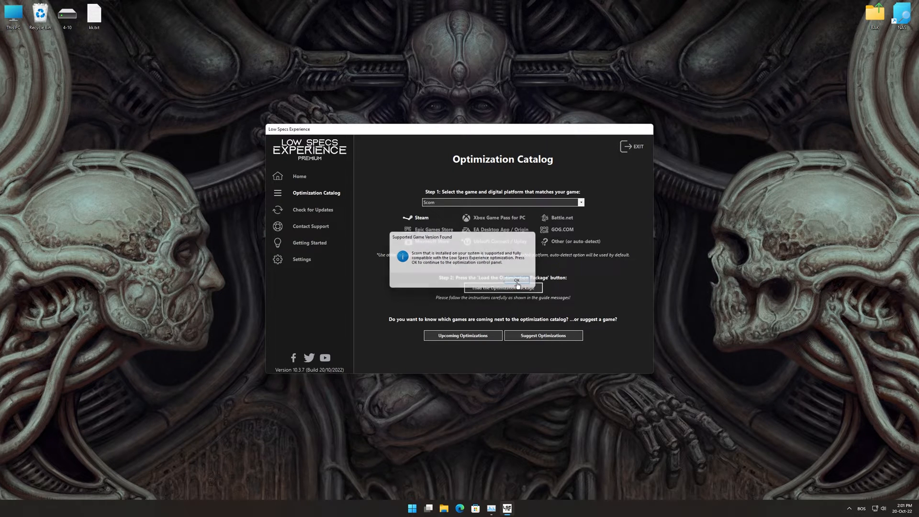
click(501, 287)
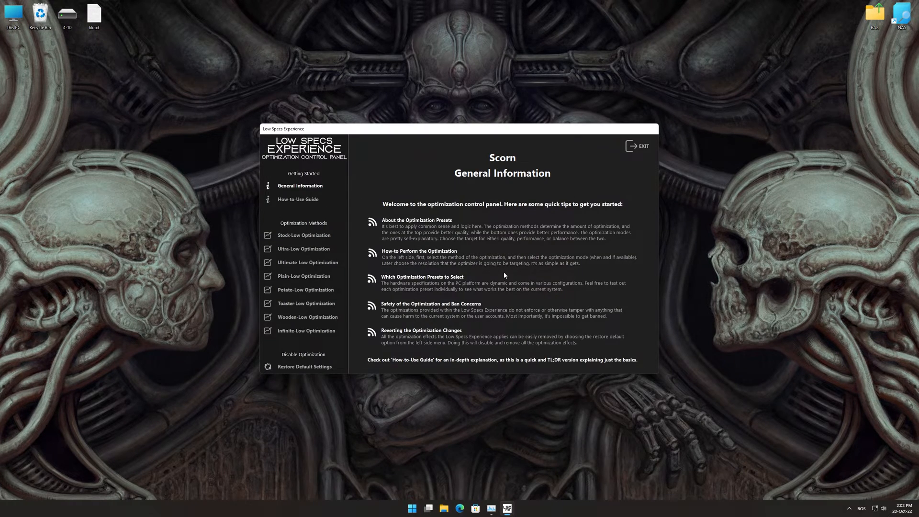
Optimize Scorn with Potato-Low, Balanced mode, at 2560x1440, then open Restore Default Settings.
click(304, 289)
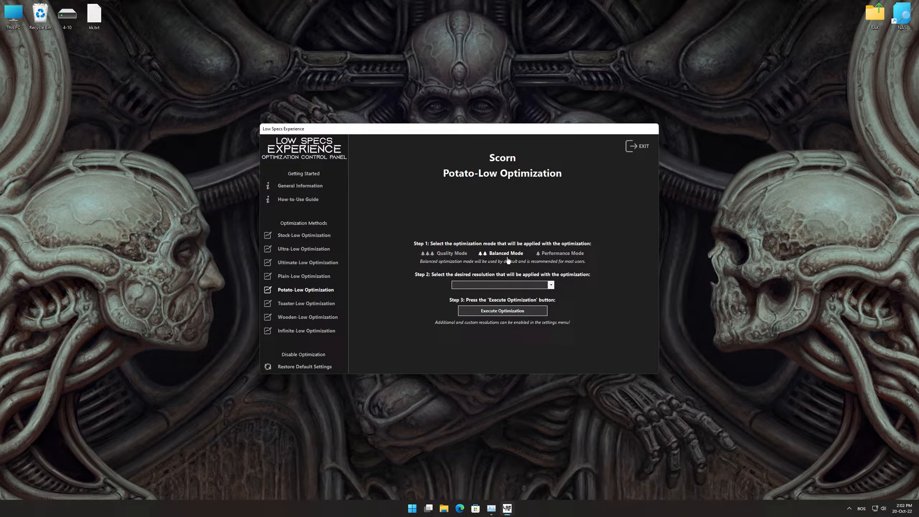
click(501, 284)
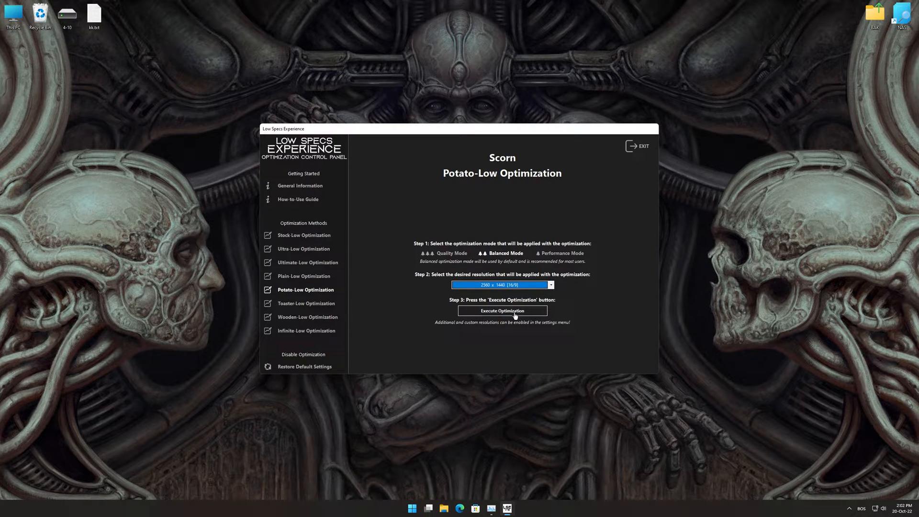
click(501, 311)
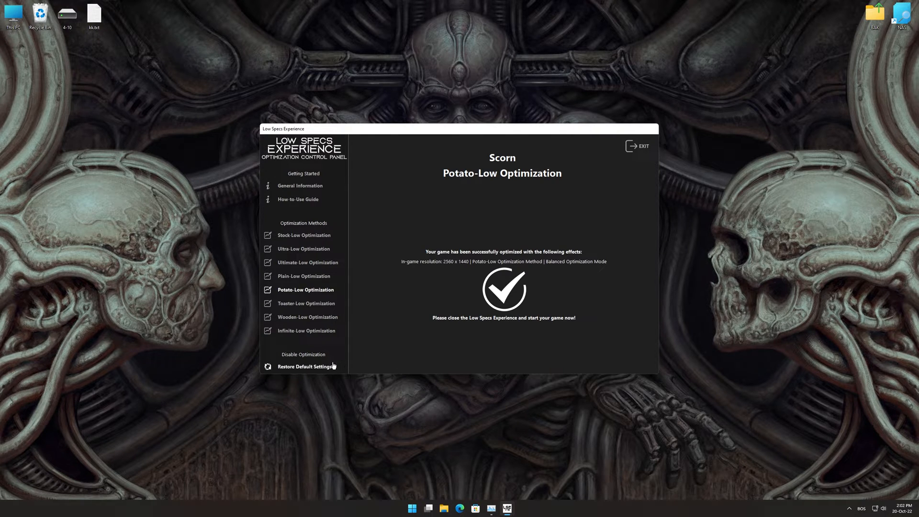
click(304, 365)
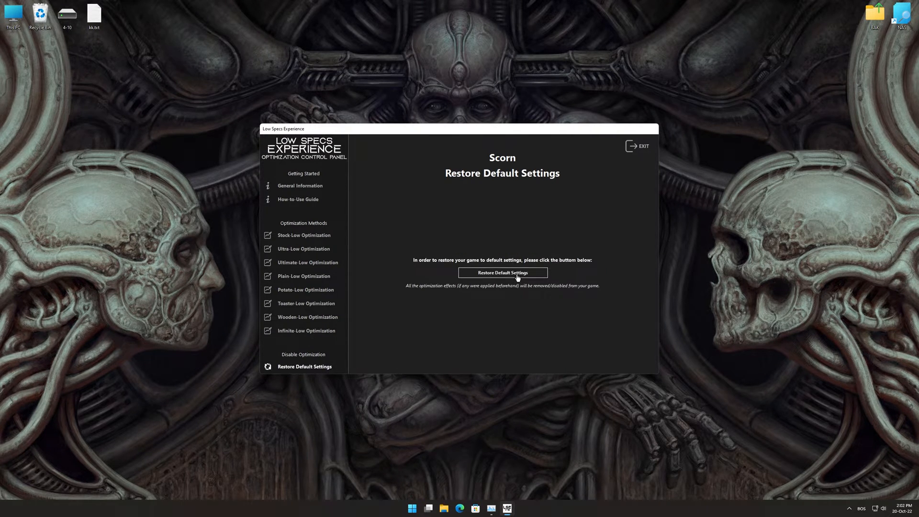